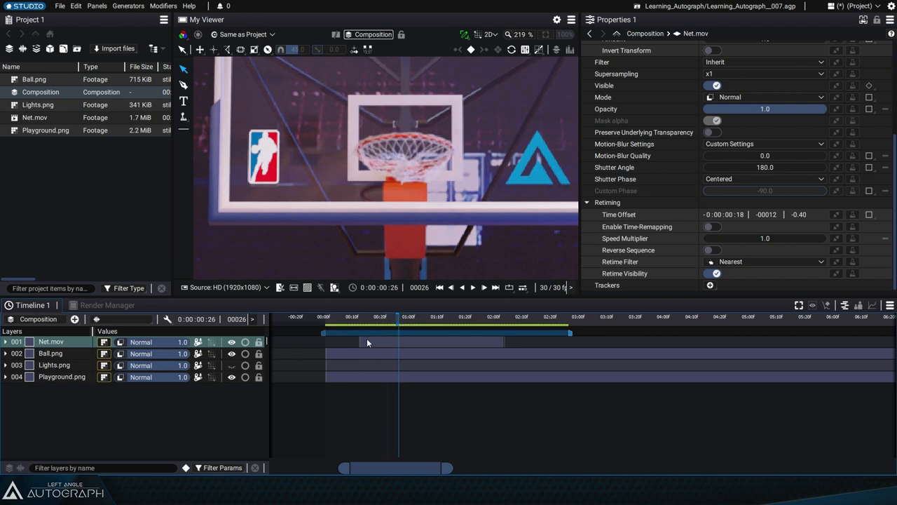
mouse_move(356, 347)
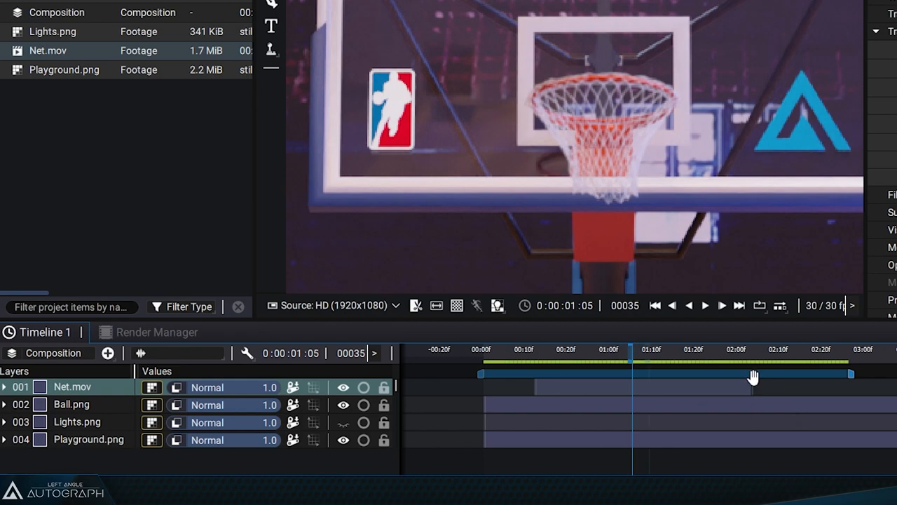
mouse_move(745, 391)
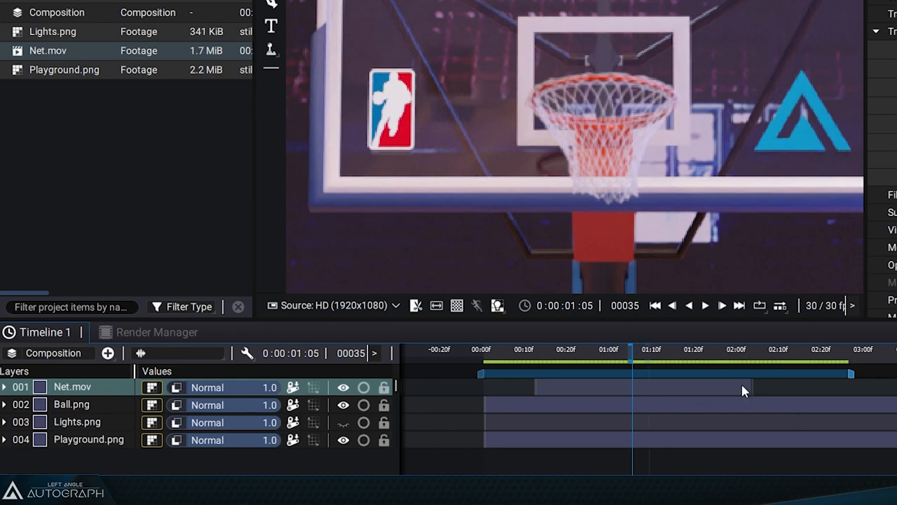
Step: Drag the Net.mov clip's right edge past its footage end to about 02:20
click(5, 386)
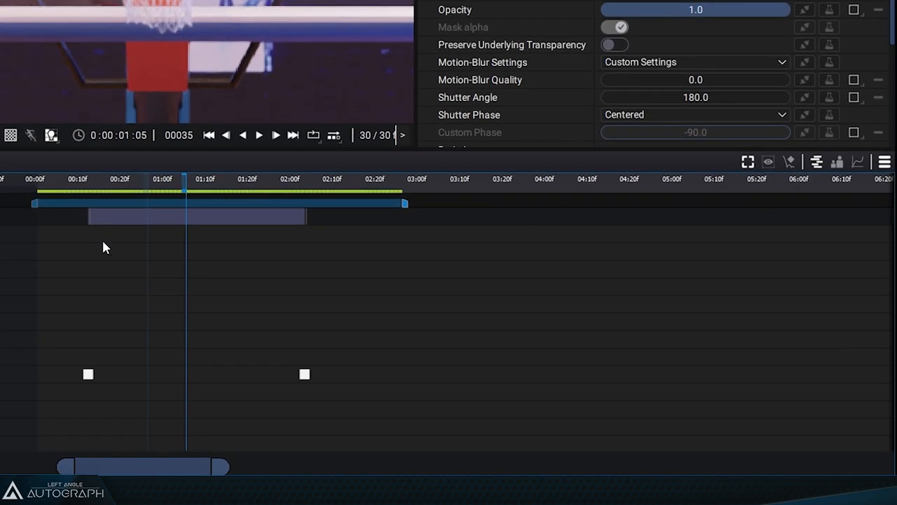
mouse_move(310, 220)
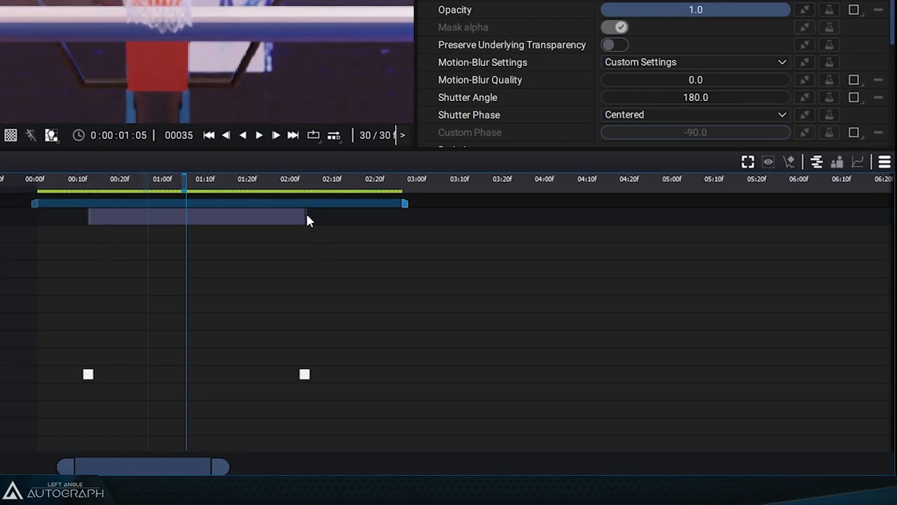
drag(304, 374, 368, 373)
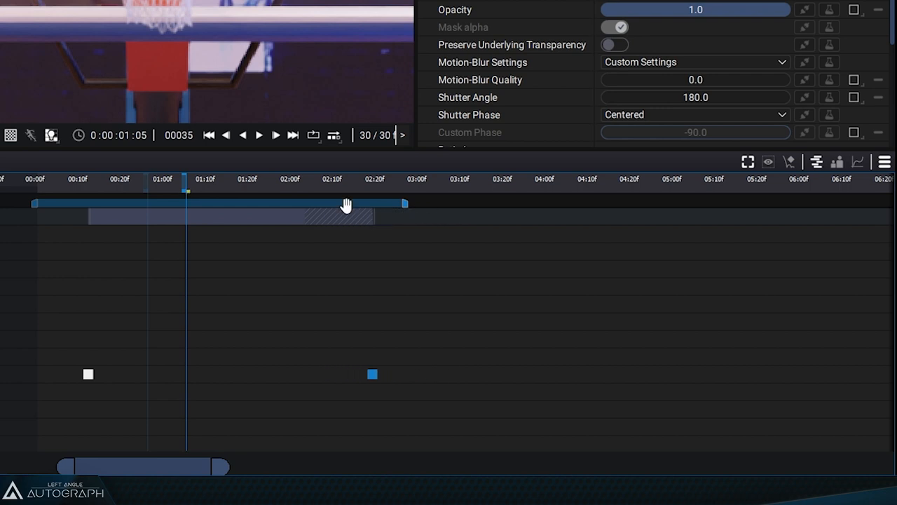
click(87, 374)
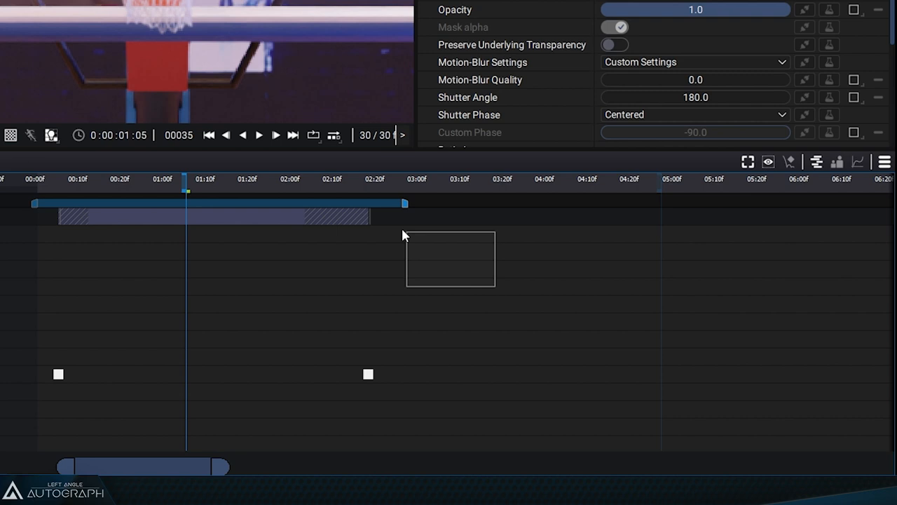
Step: Deselect the extended Net.mov clip in the timeline
click(368, 373)
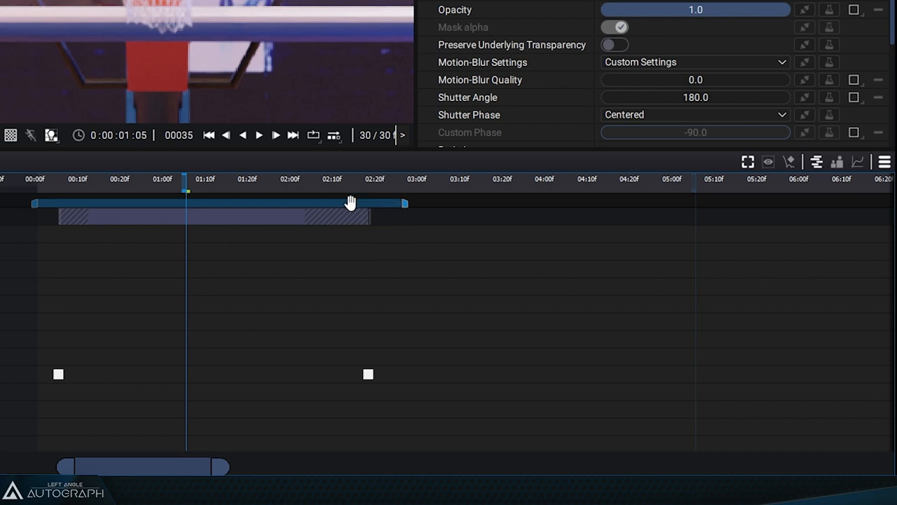
mouse_move(207, 254)
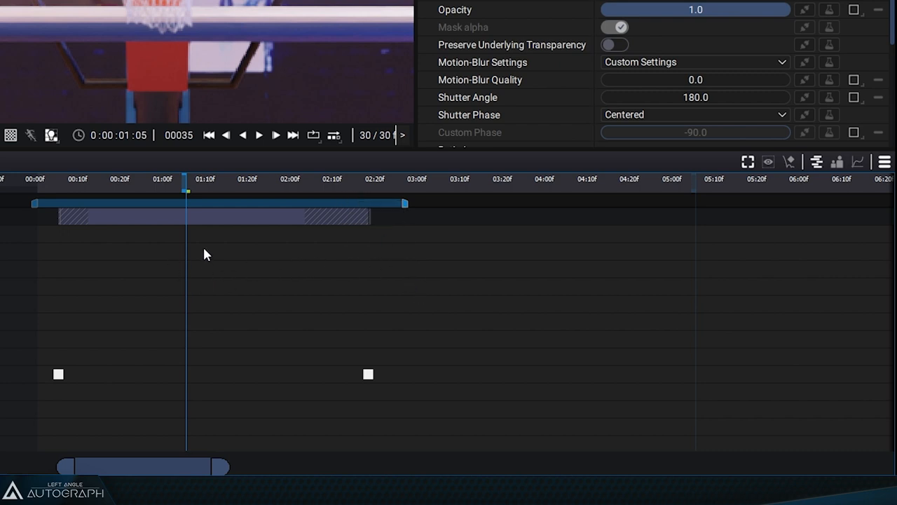
mouse_move(267, 306)
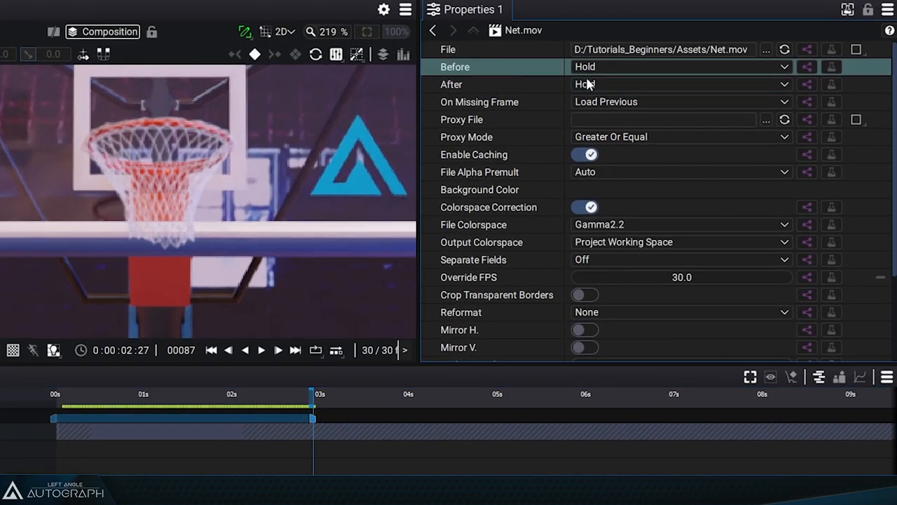
Step: Set Net.mov's After behaviour to Loop and preview from about one second
click(103, 393)
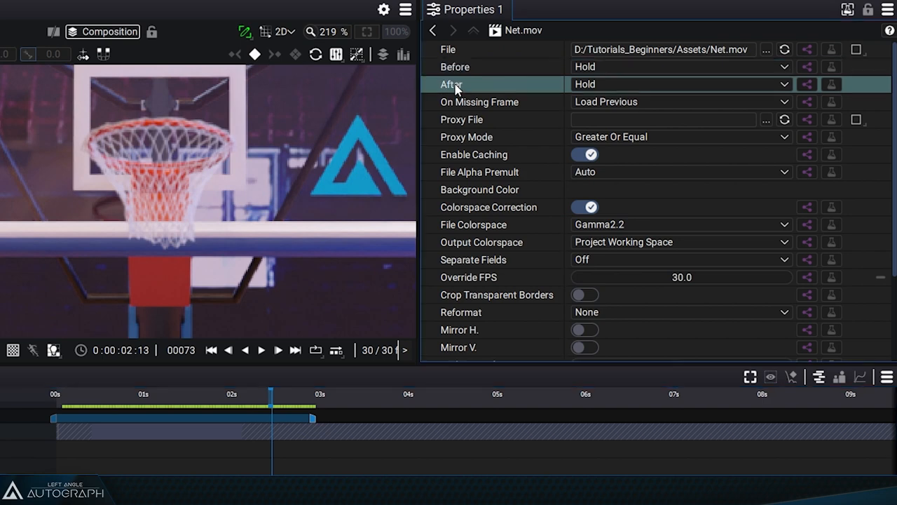
click(680, 84)
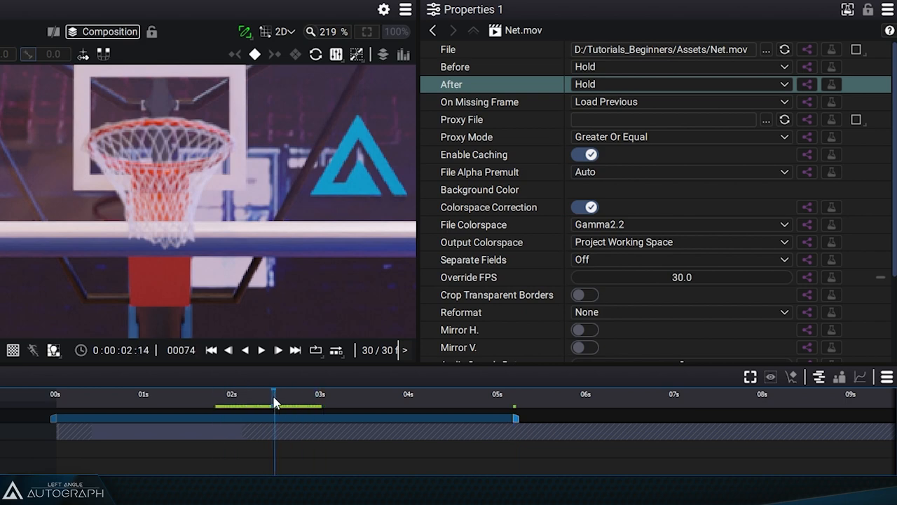
click(680, 84)
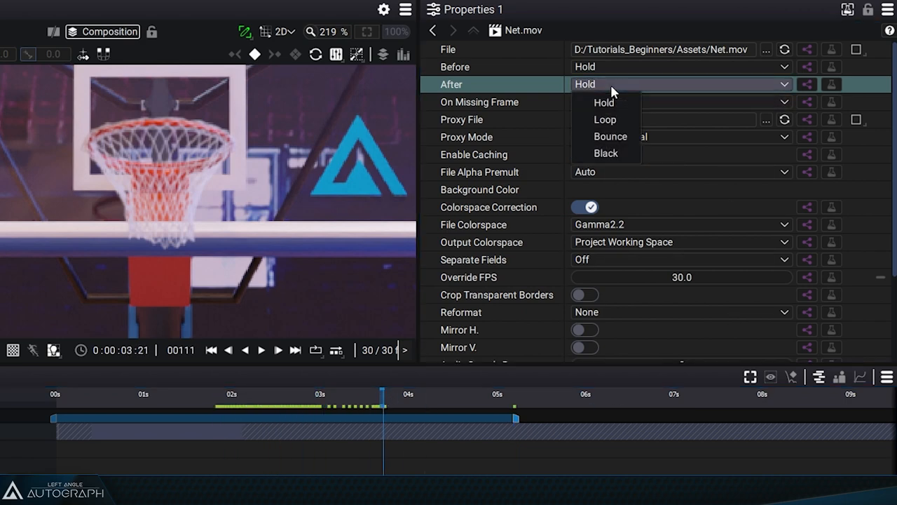
click(604, 119)
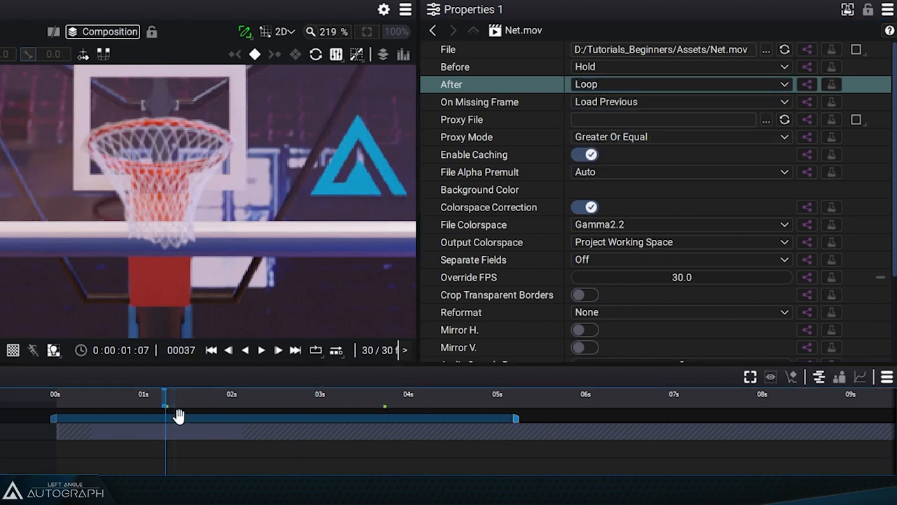
click(261, 350)
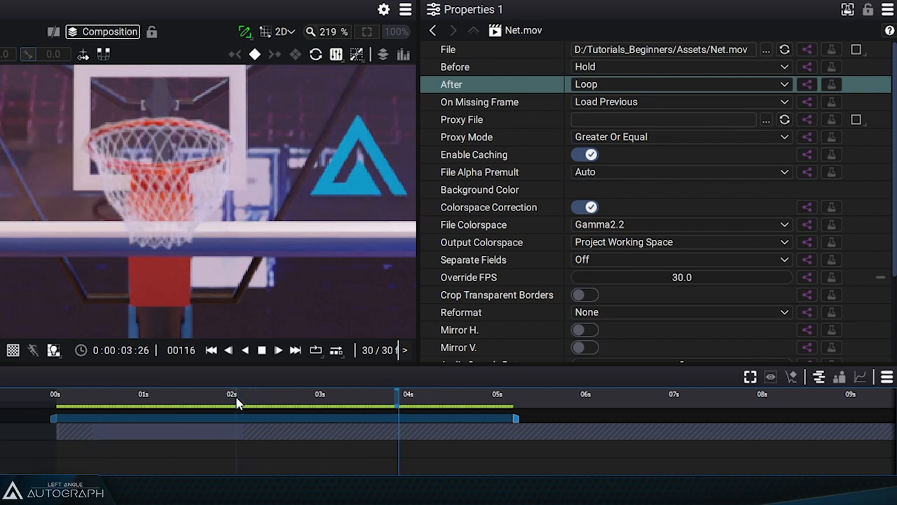
Step: Switch Net.mov's After behaviour to Bounce and preview around two and a half seconds
click(680, 84)
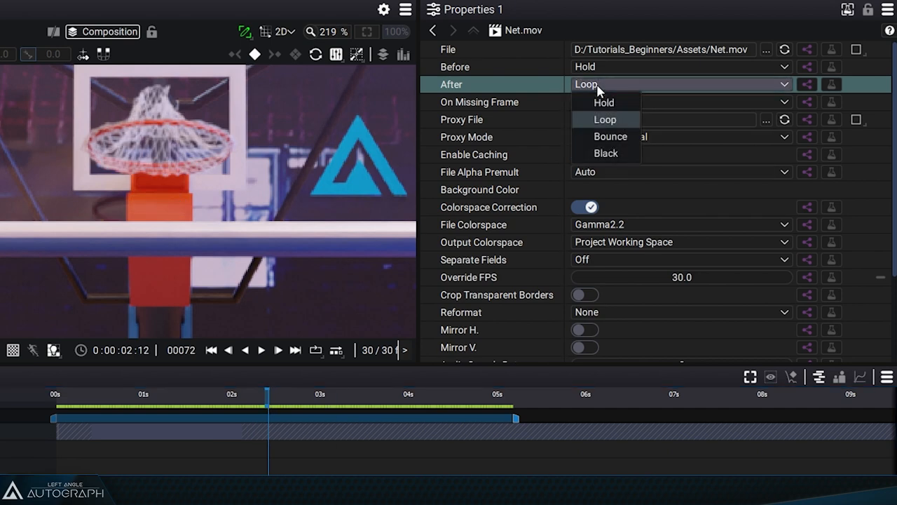
click(609, 136)
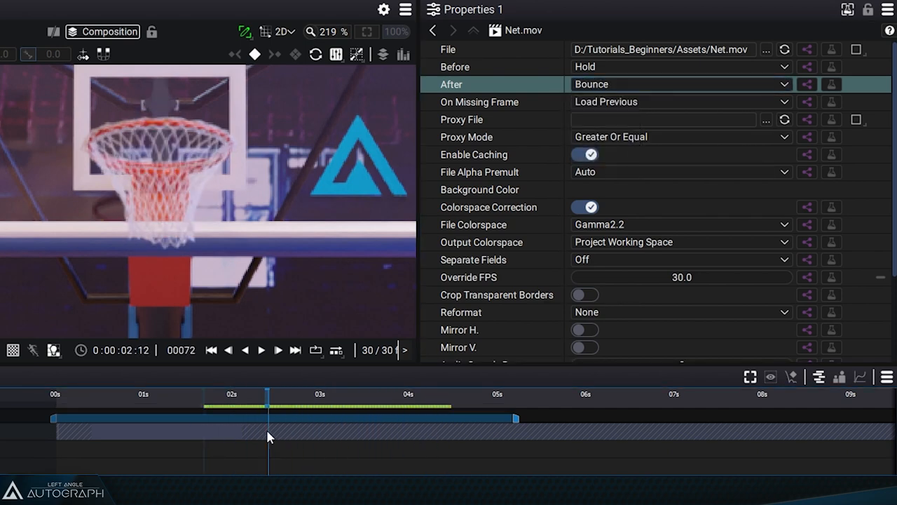
click(261, 350)
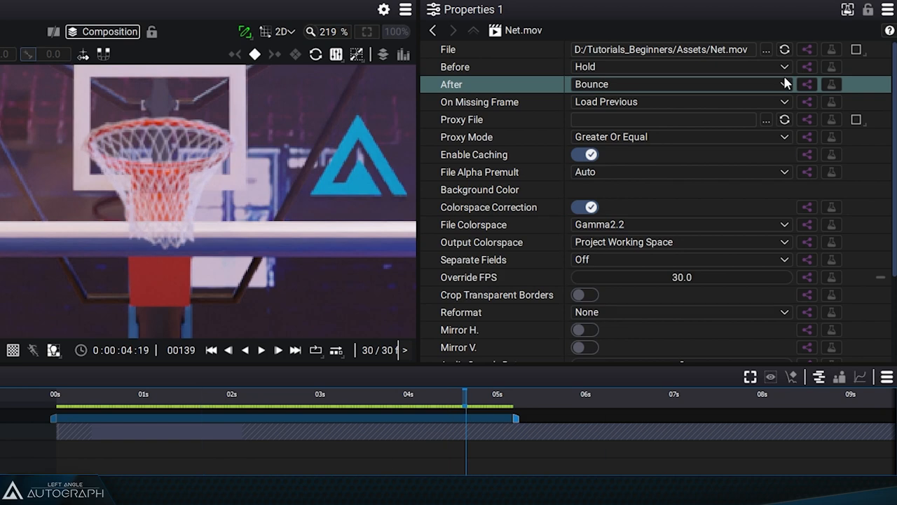
click(679, 84)
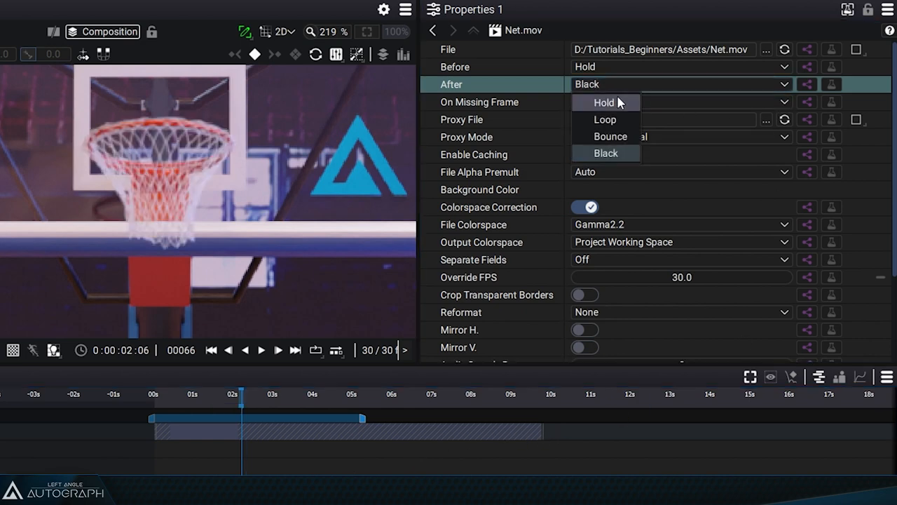
Step: Choose Hold in Net.mov's After dropdown so the last frame is held
click(604, 102)
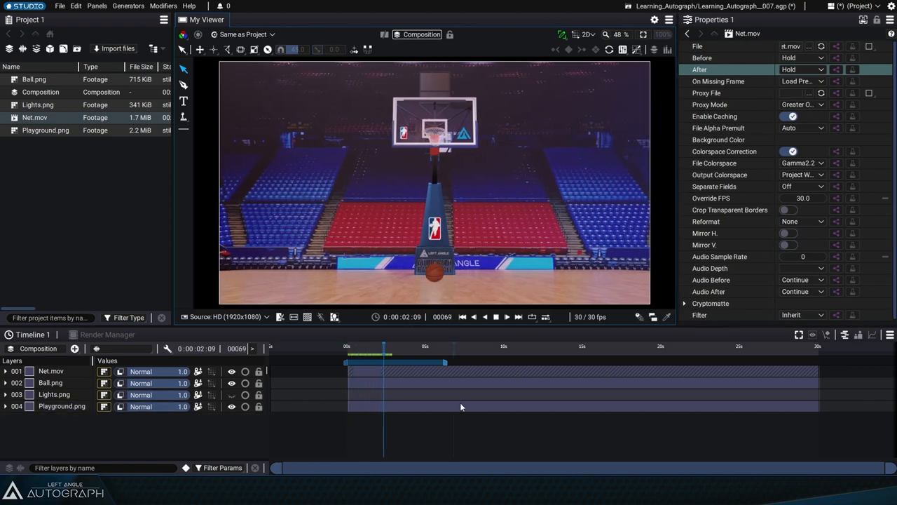
Step: Seek the viewer back to the start of the composition
click(462, 316)
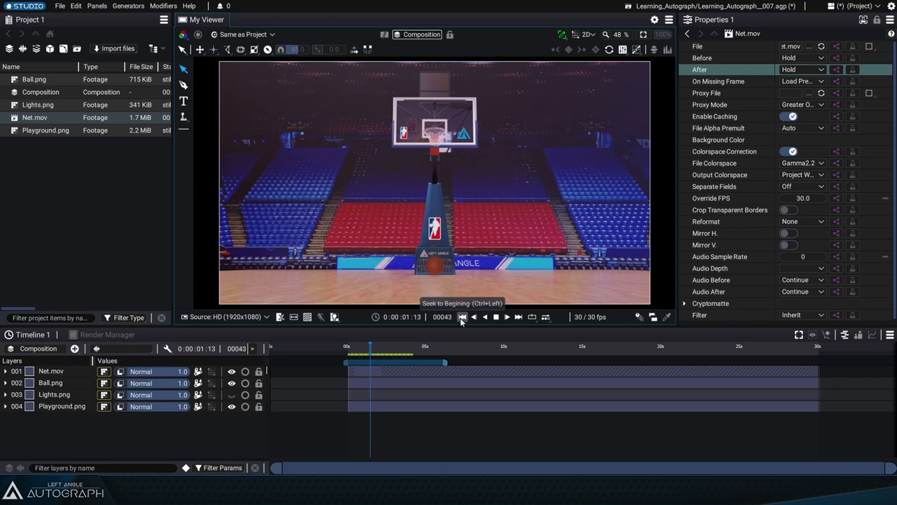